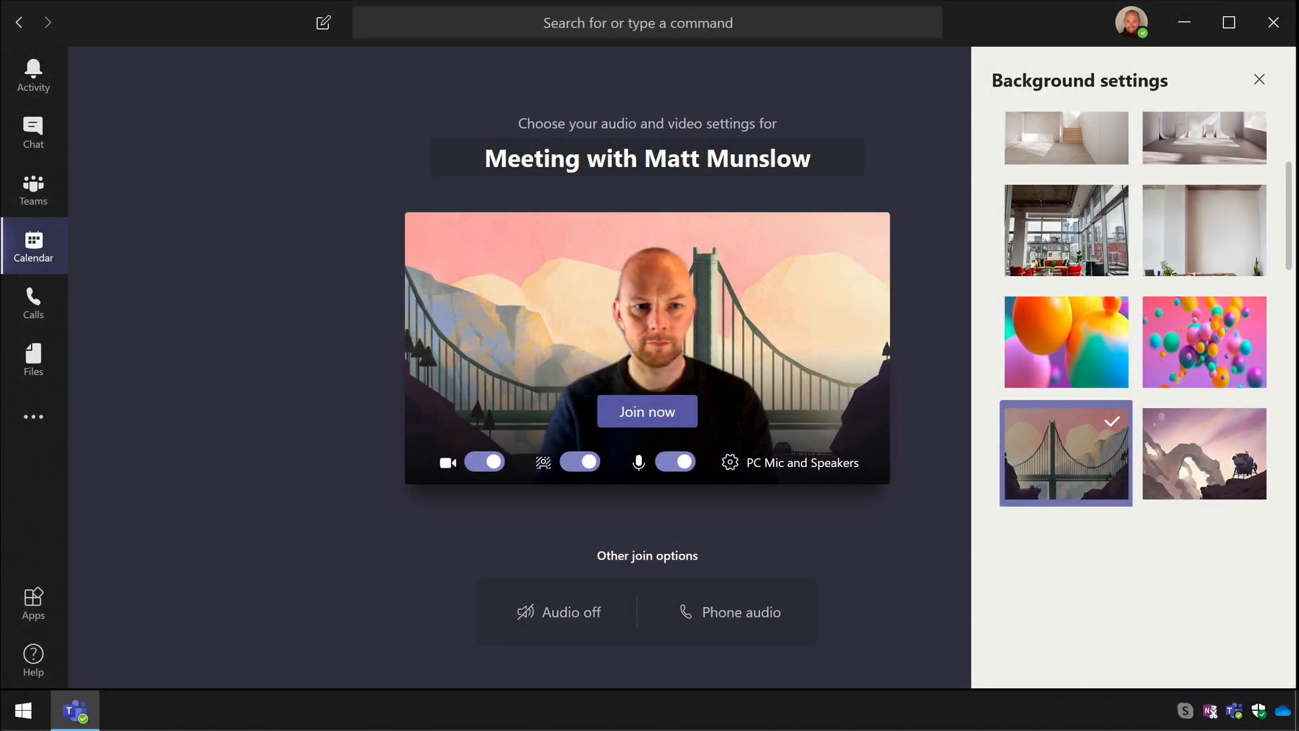
# Try the colourful balloons, another image and the plain white wall backgrounds in turn
pyautogui.click(1204, 453)
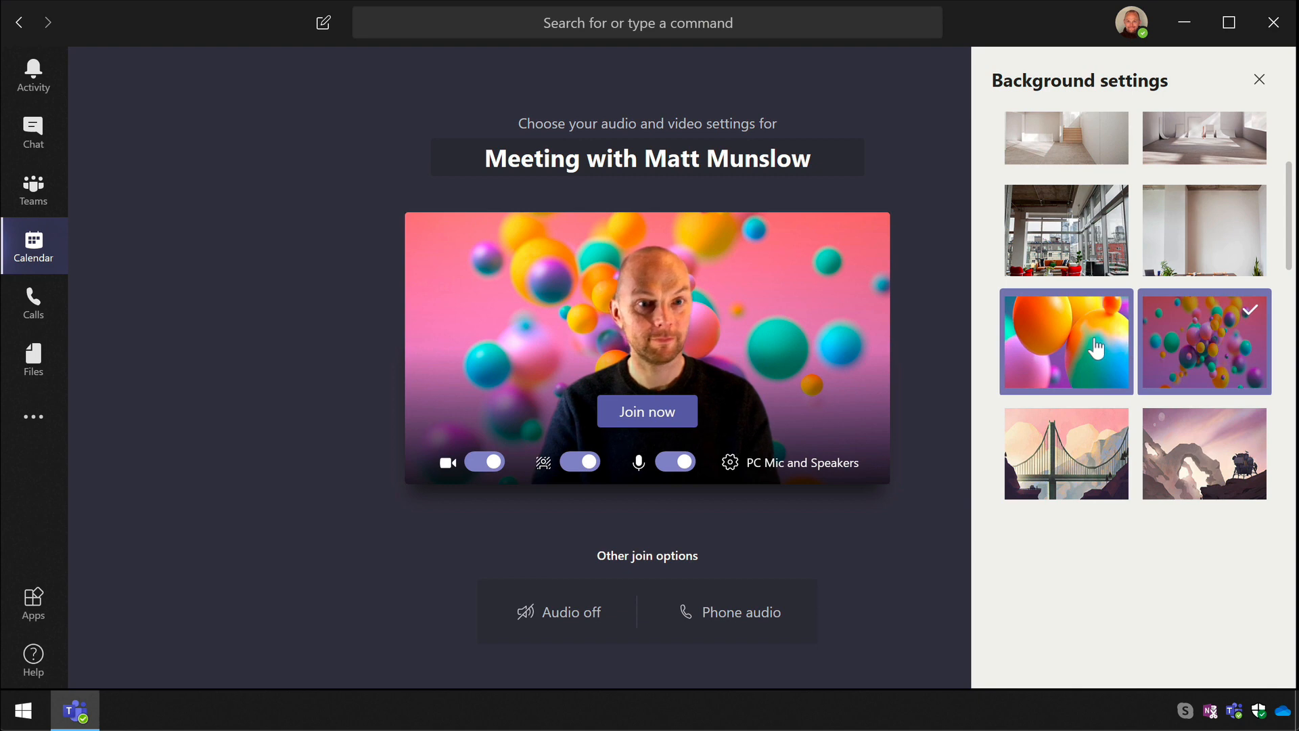
pyautogui.click(1065, 230)
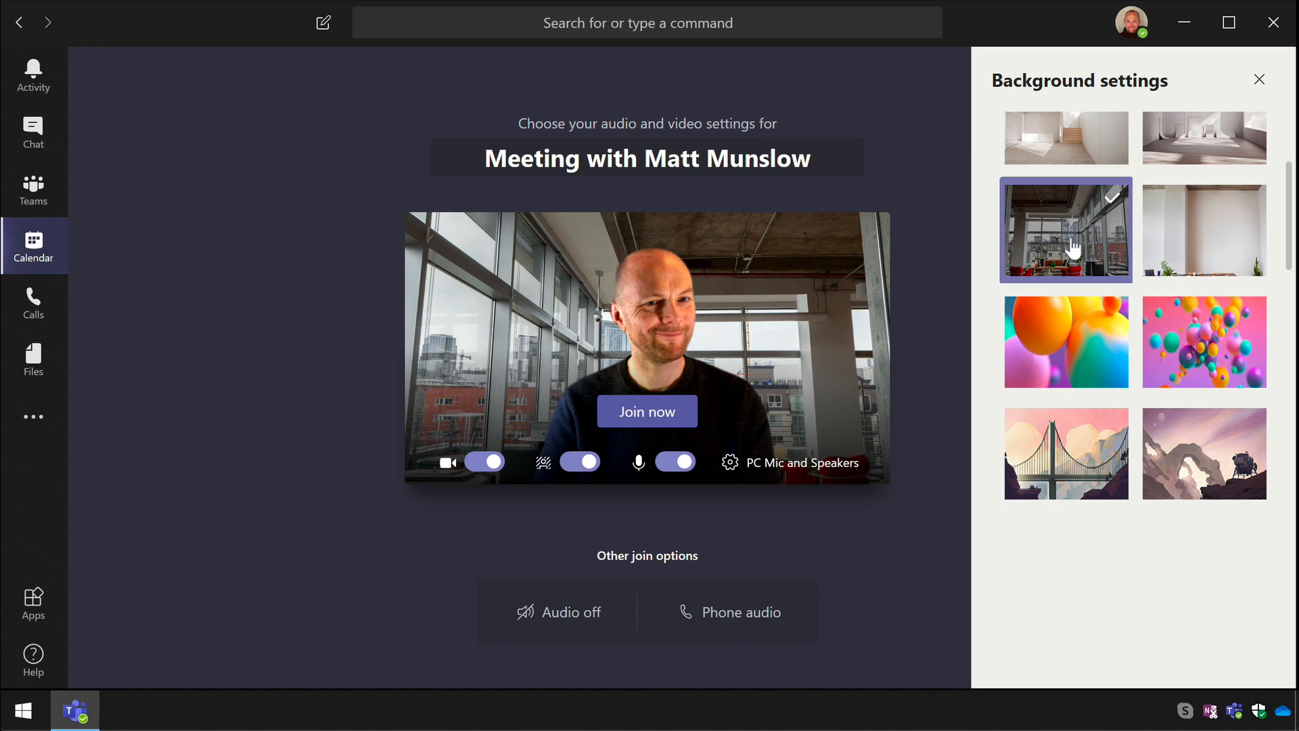
pyautogui.click(1204, 230)
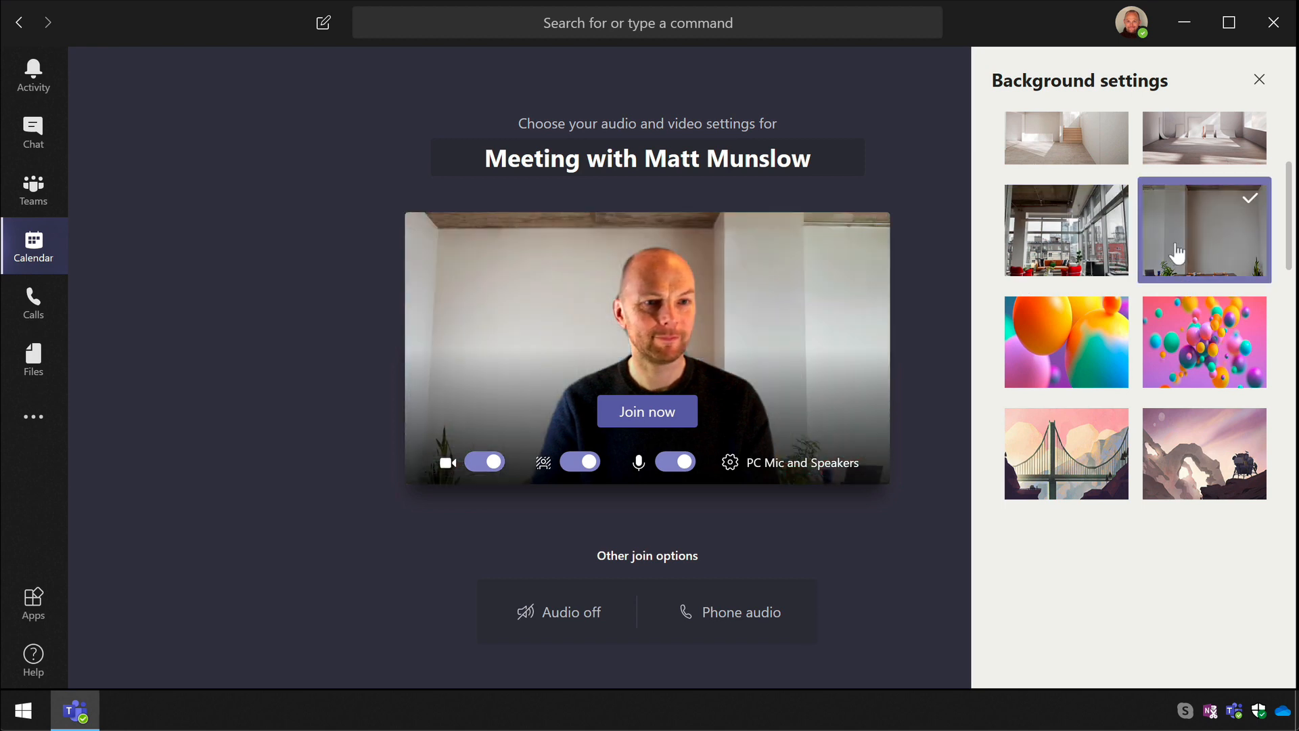
pyautogui.scroll(-3)
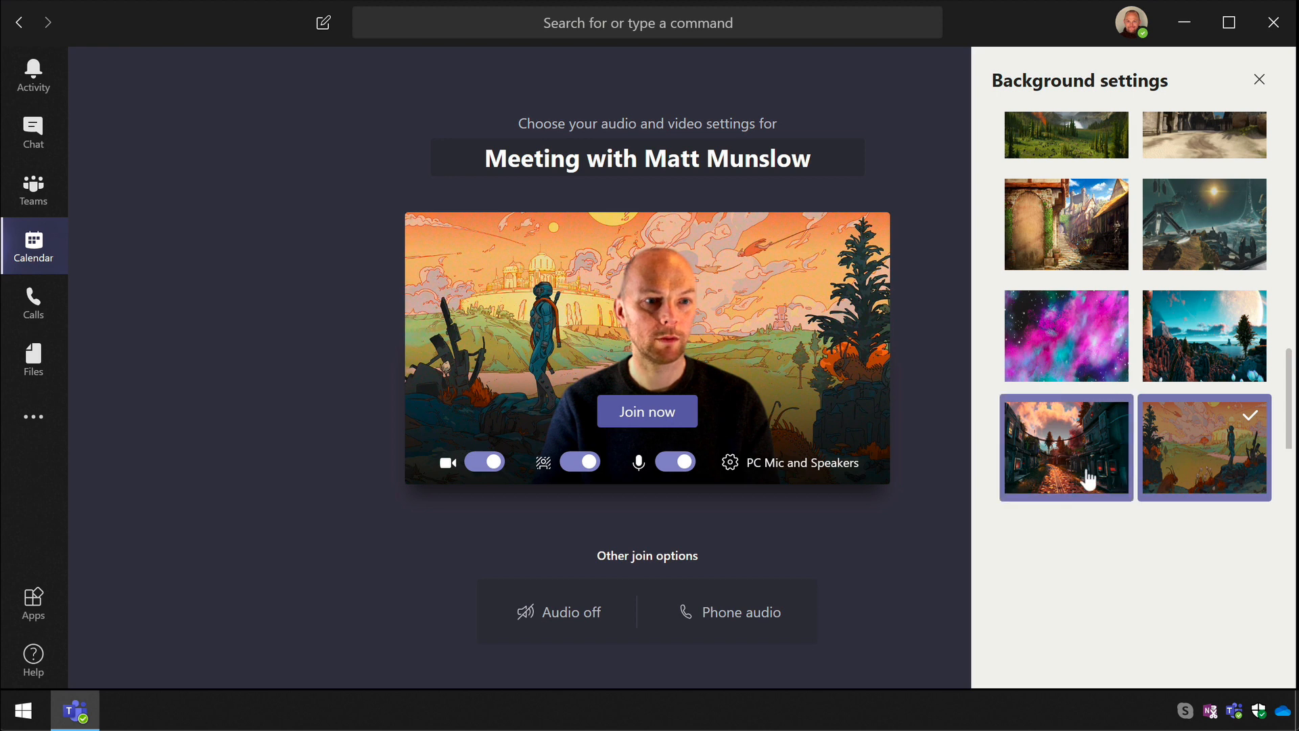
# Try the dark futuristic town and giant-moon landscape, then settle on the pink-and-purple nebula
pyautogui.click(1066, 448)
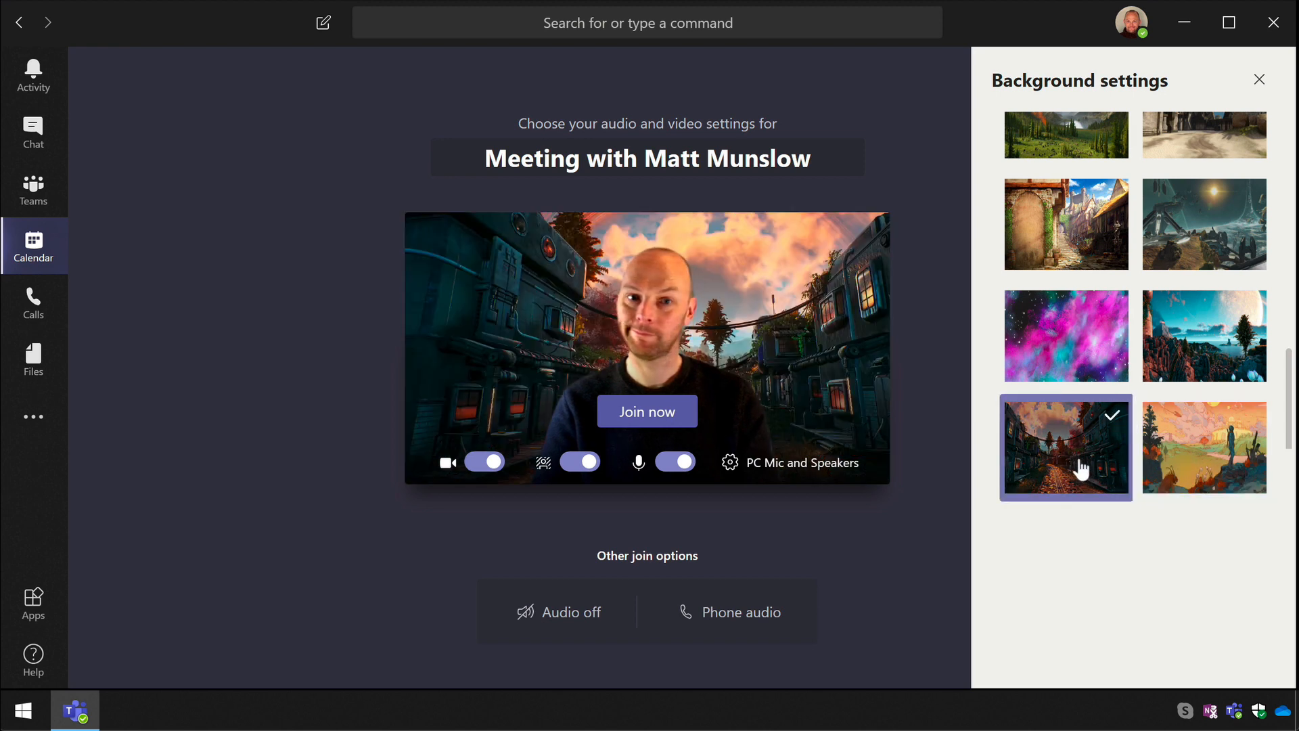
pyautogui.click(1204, 334)
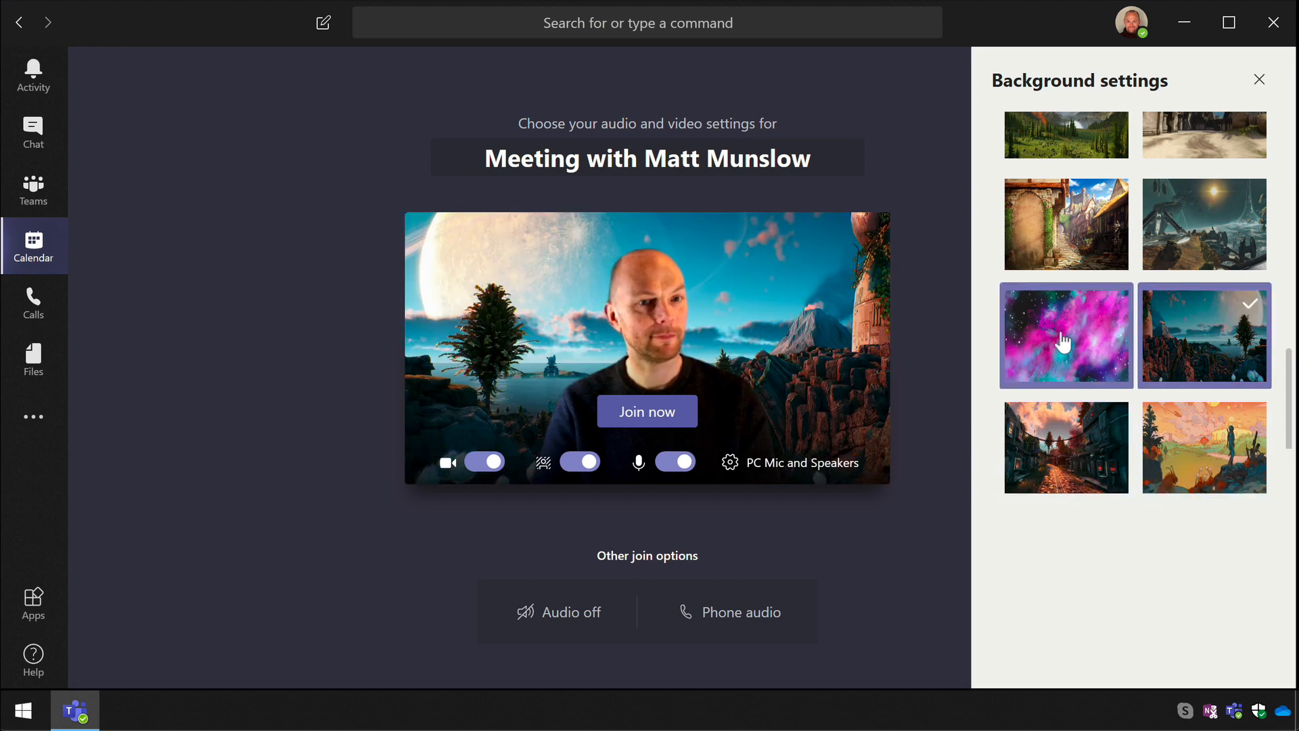
pyautogui.click(1066, 334)
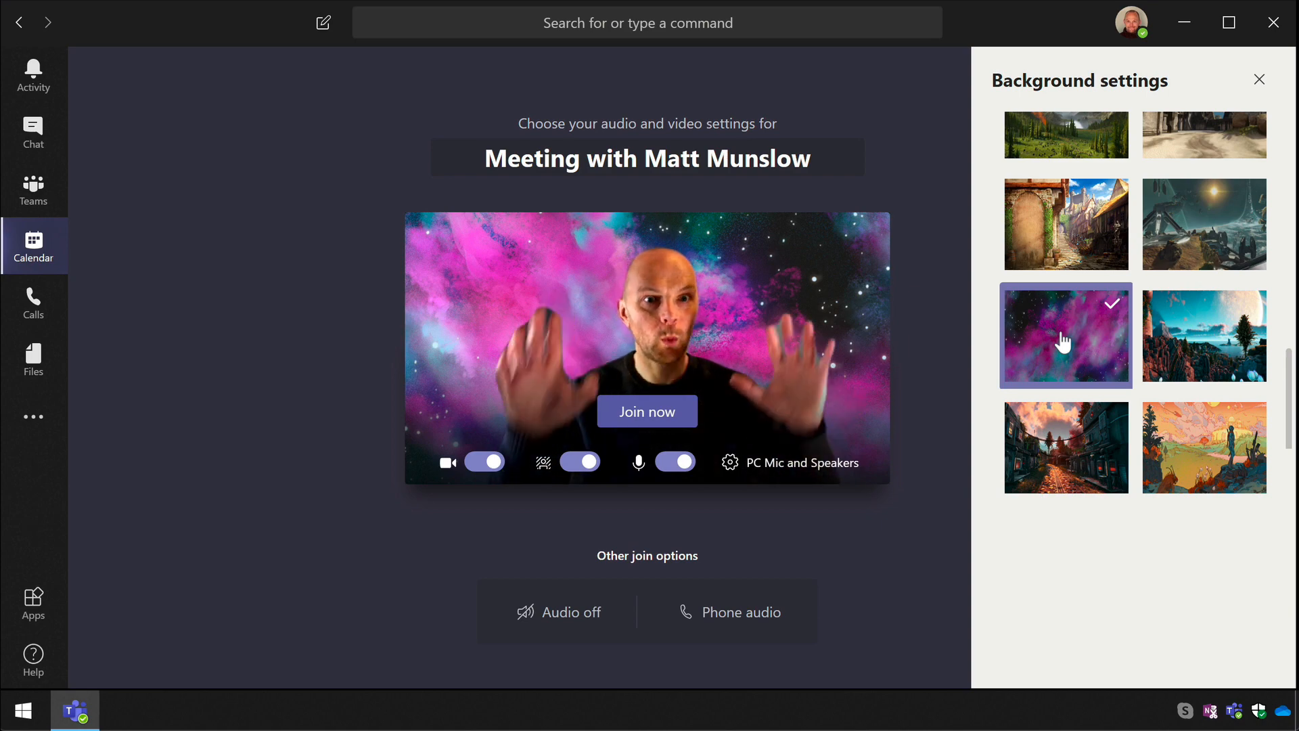
pyautogui.scroll(3)
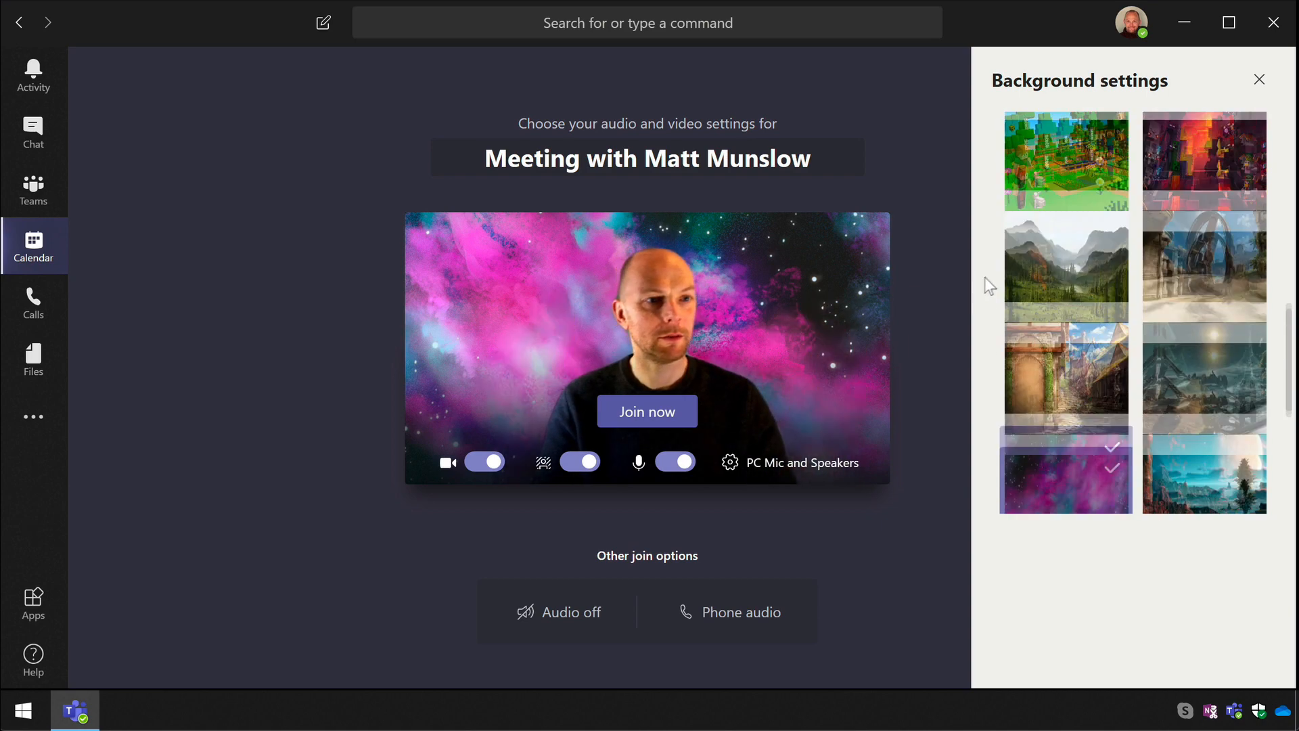
# Switch off the virtual background so the real room shows behind the presenter
pyautogui.click(1258, 79)
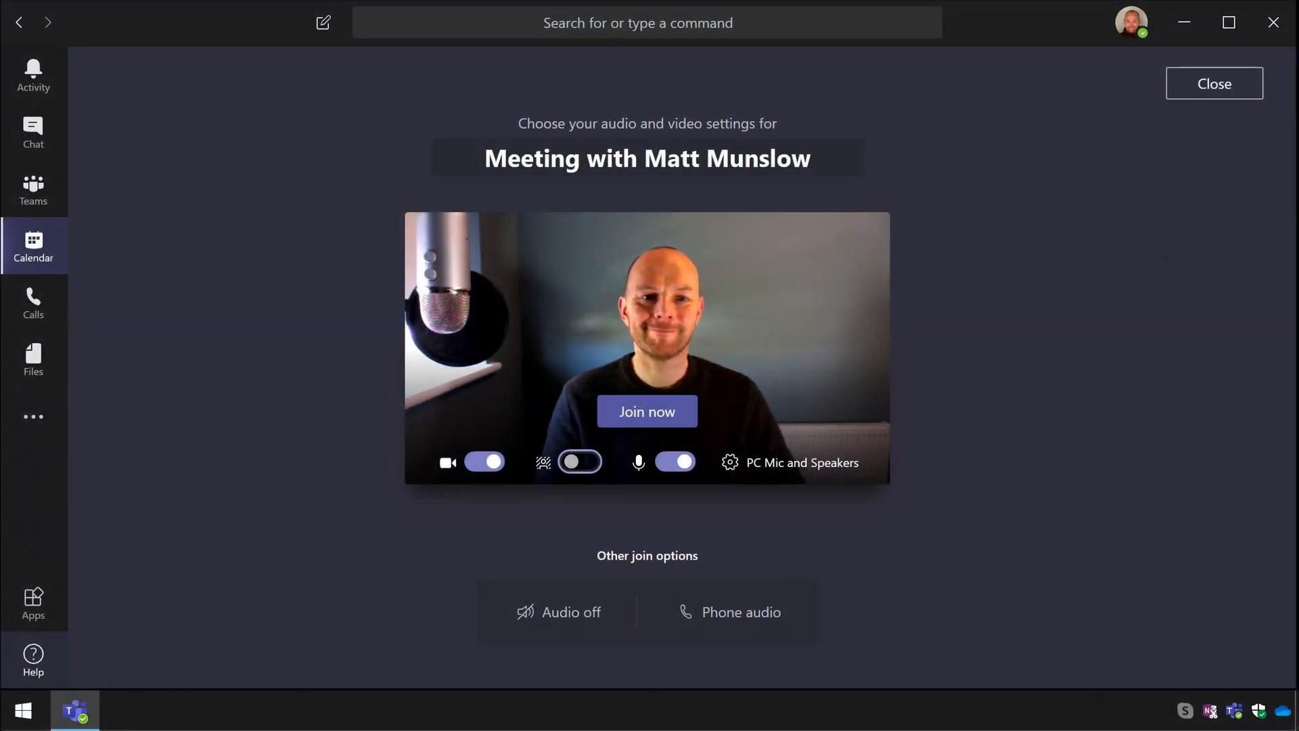
pyautogui.moveTo(281, 591)
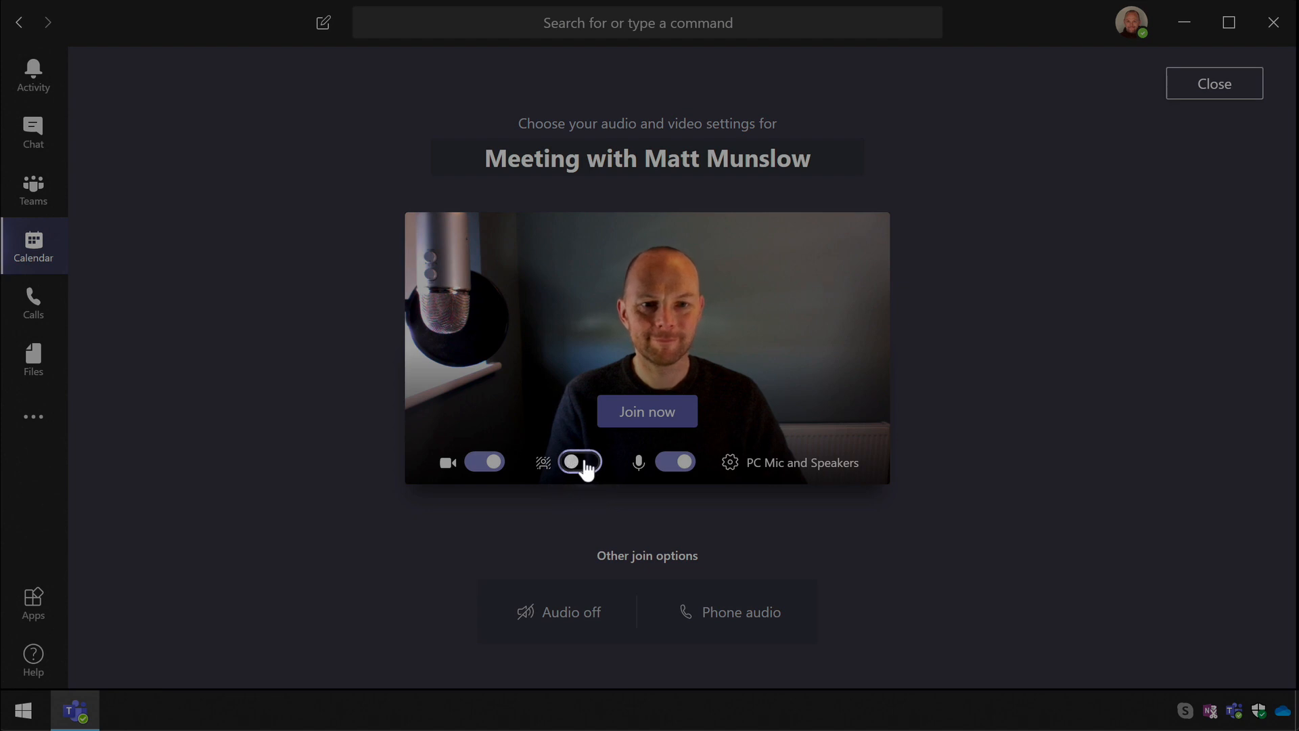
# Re-enable background effects and blur the background behind the video
pyautogui.click(579, 463)
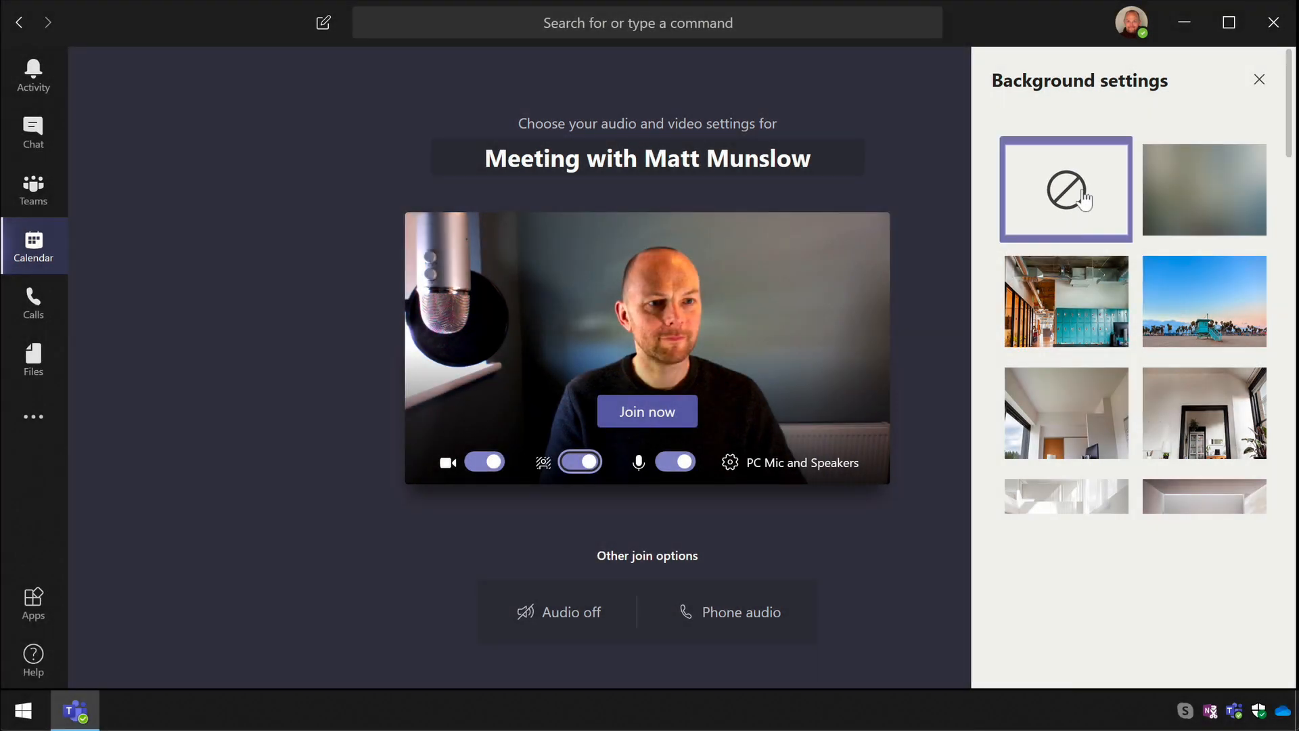
pyautogui.click(1204, 190)
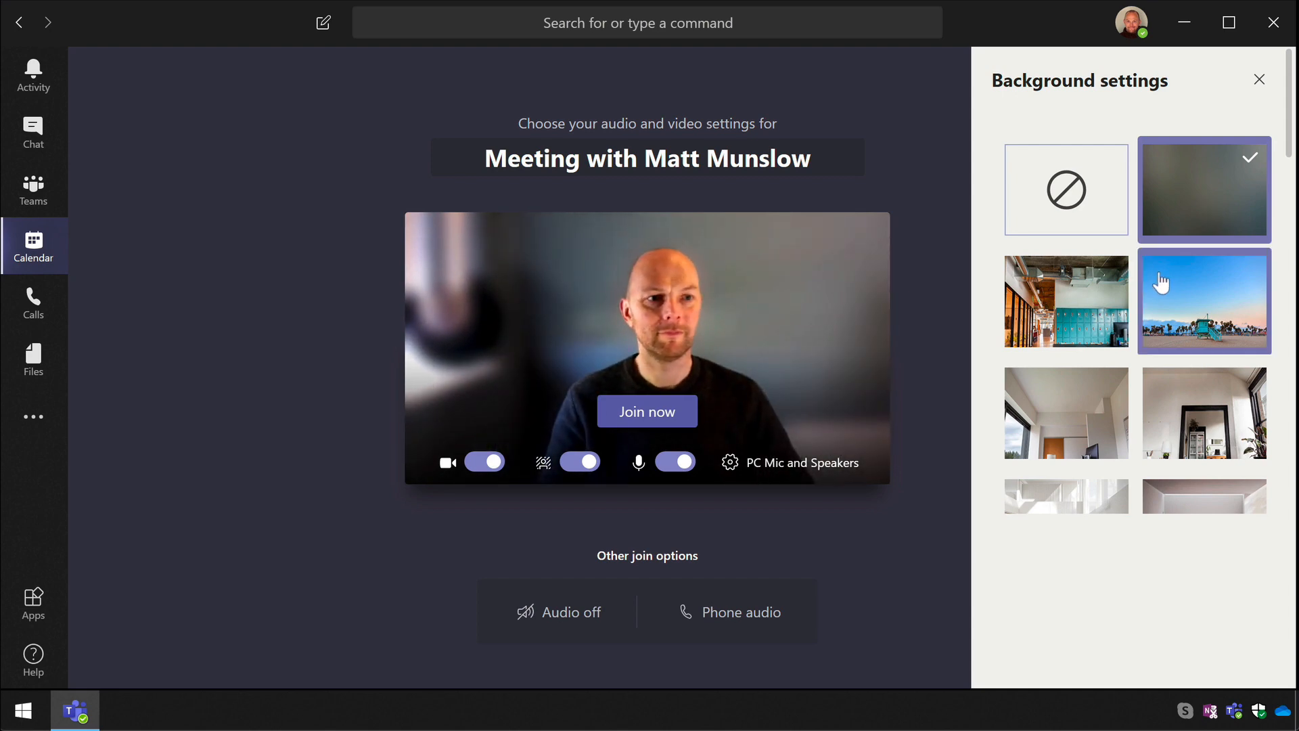
pyautogui.scroll(-3)
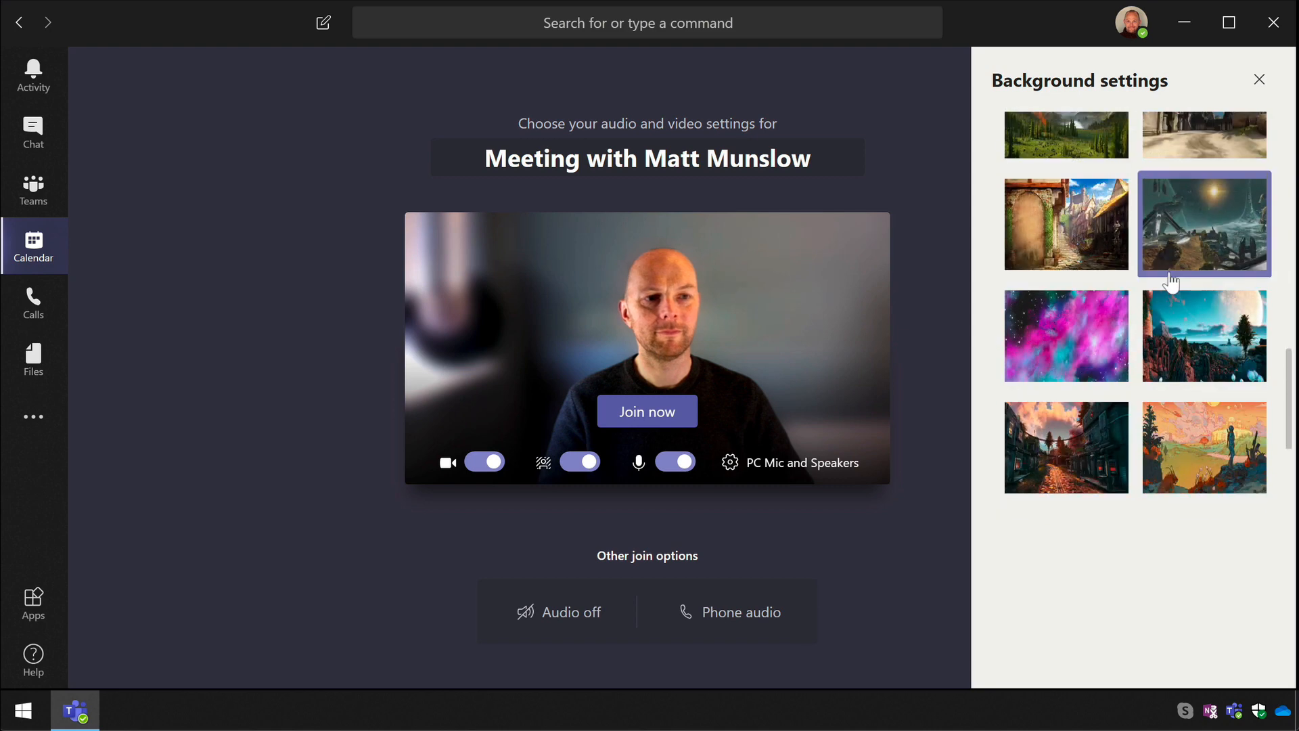
pyautogui.scroll(3)
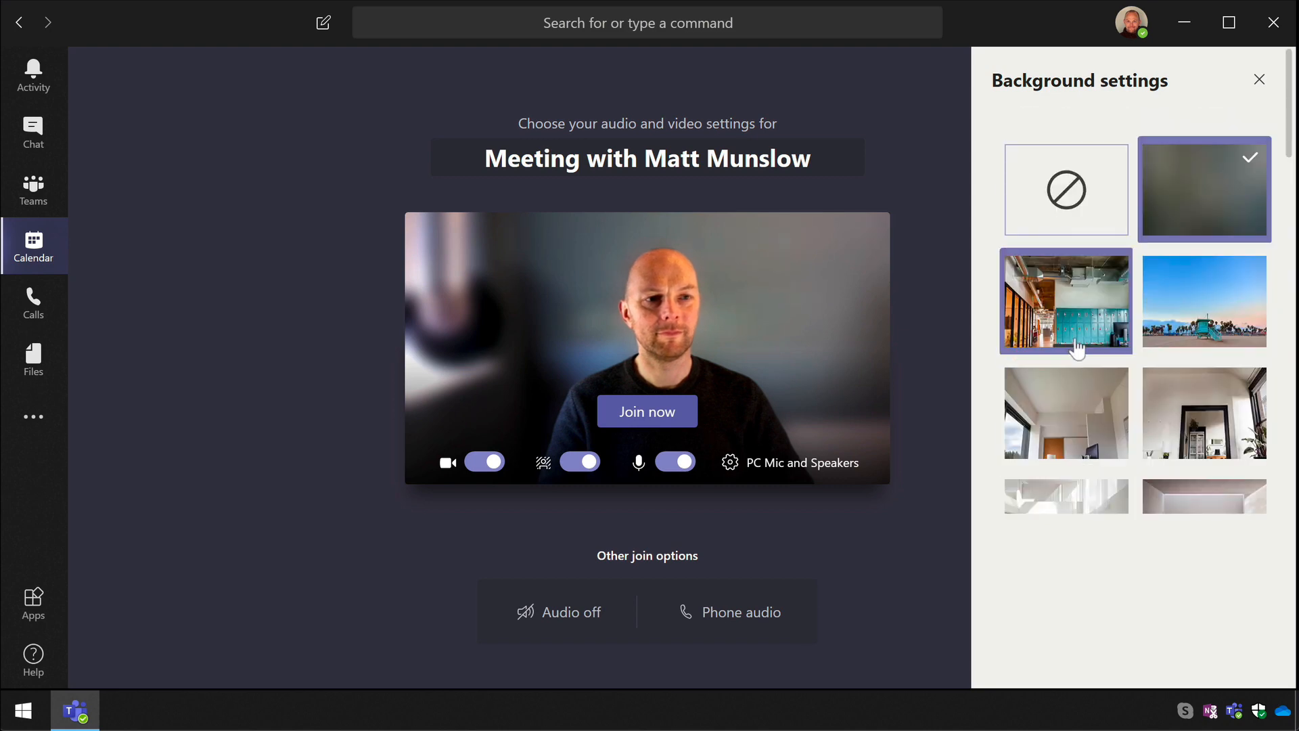
# Try the beach sunset, then switch to the bright white room with a window
pyautogui.click(1204, 300)
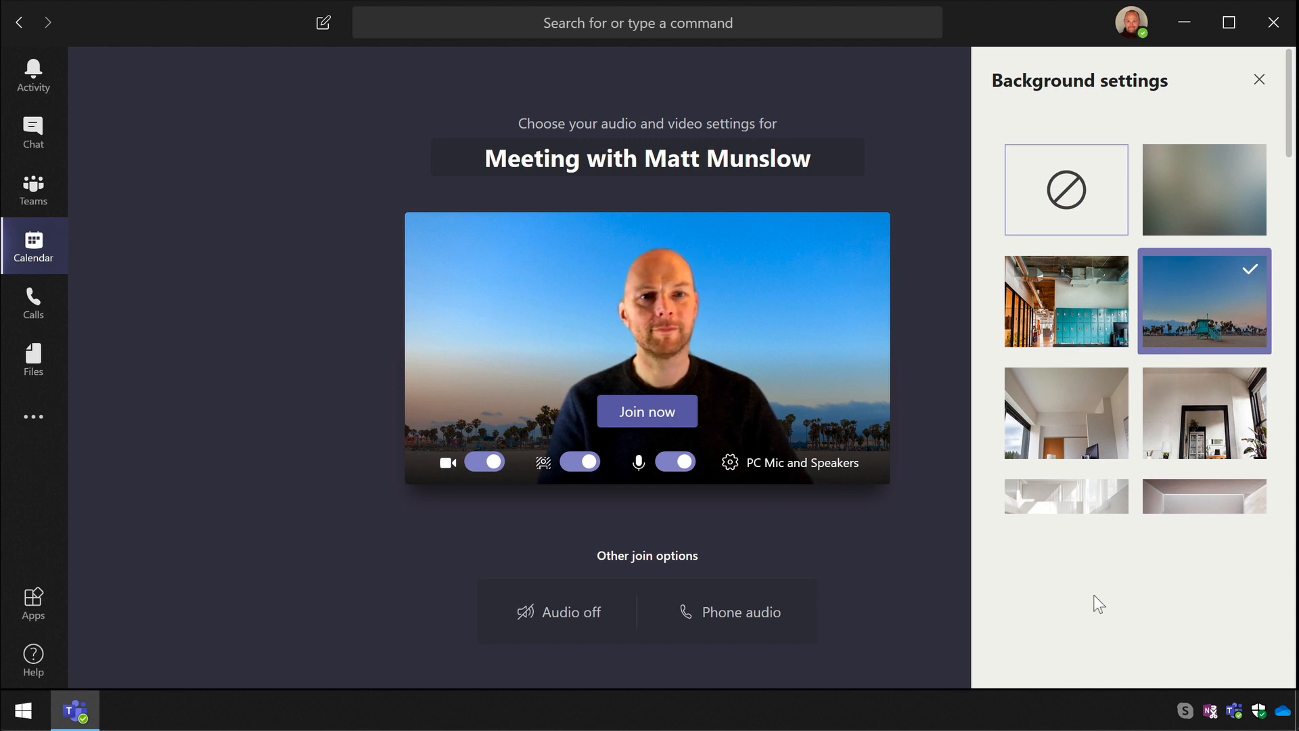
pyautogui.click(1066, 412)
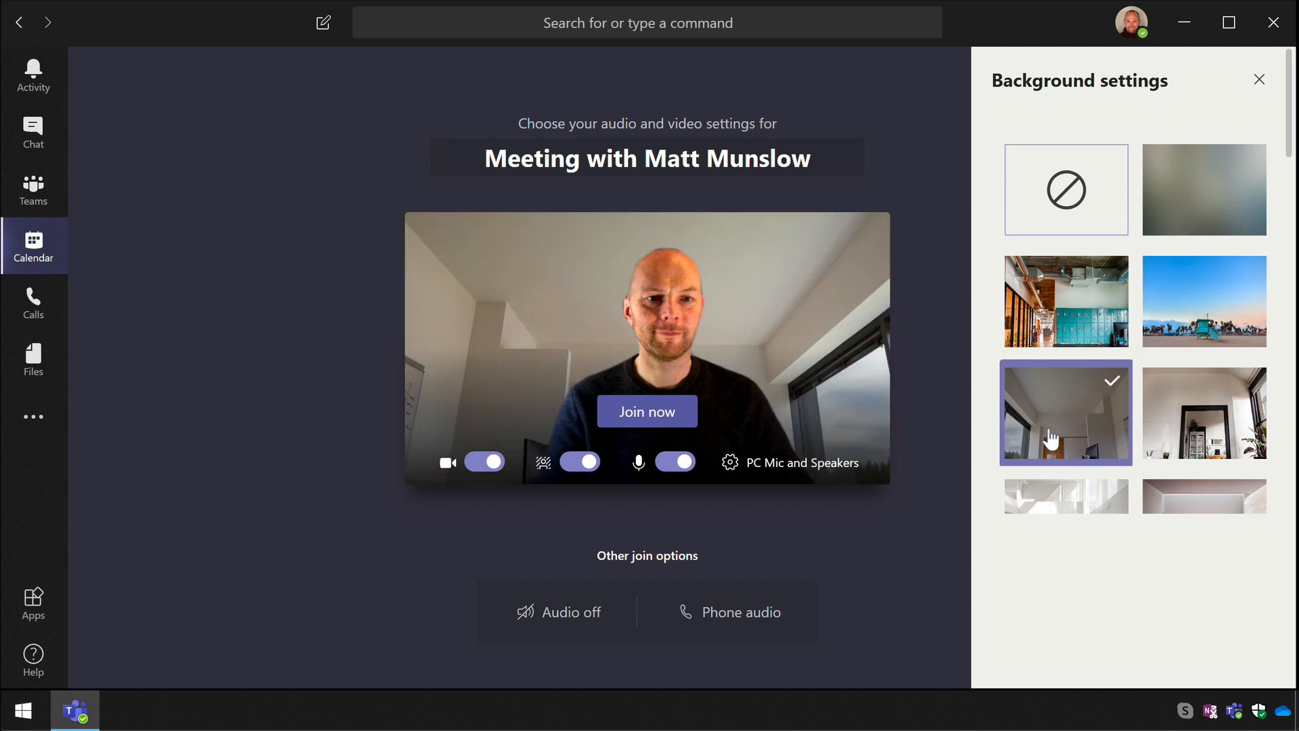
pyautogui.moveTo(1050, 437)
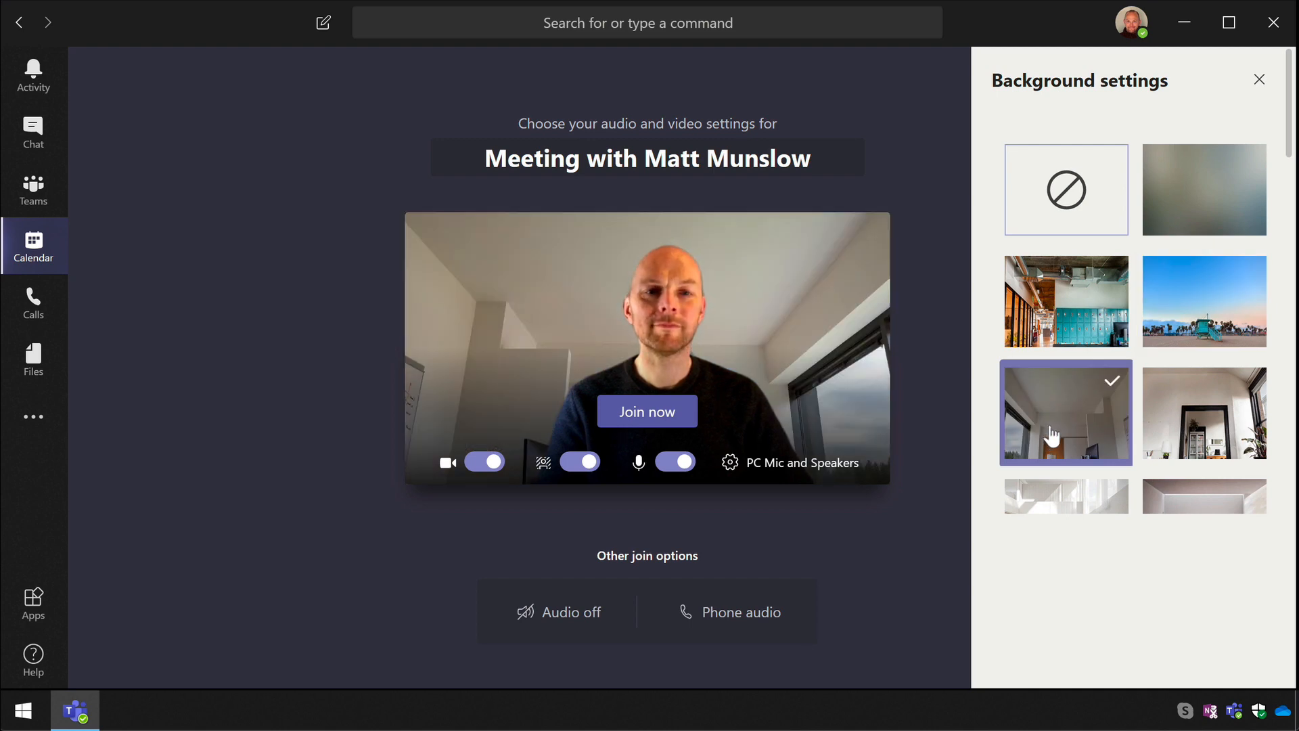
pyautogui.moveTo(943, 437)
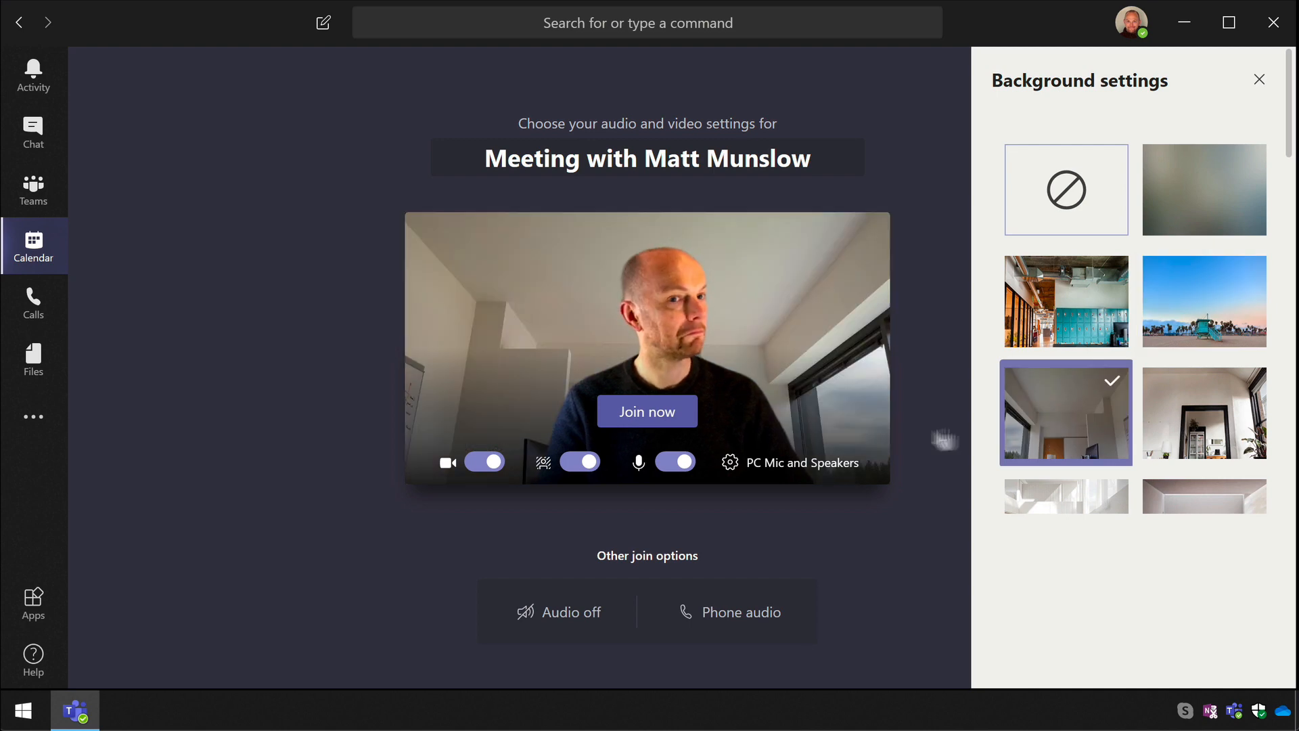
# Join the meeting, show the participant list and bring up the additional call actions
pyautogui.click(647, 411)
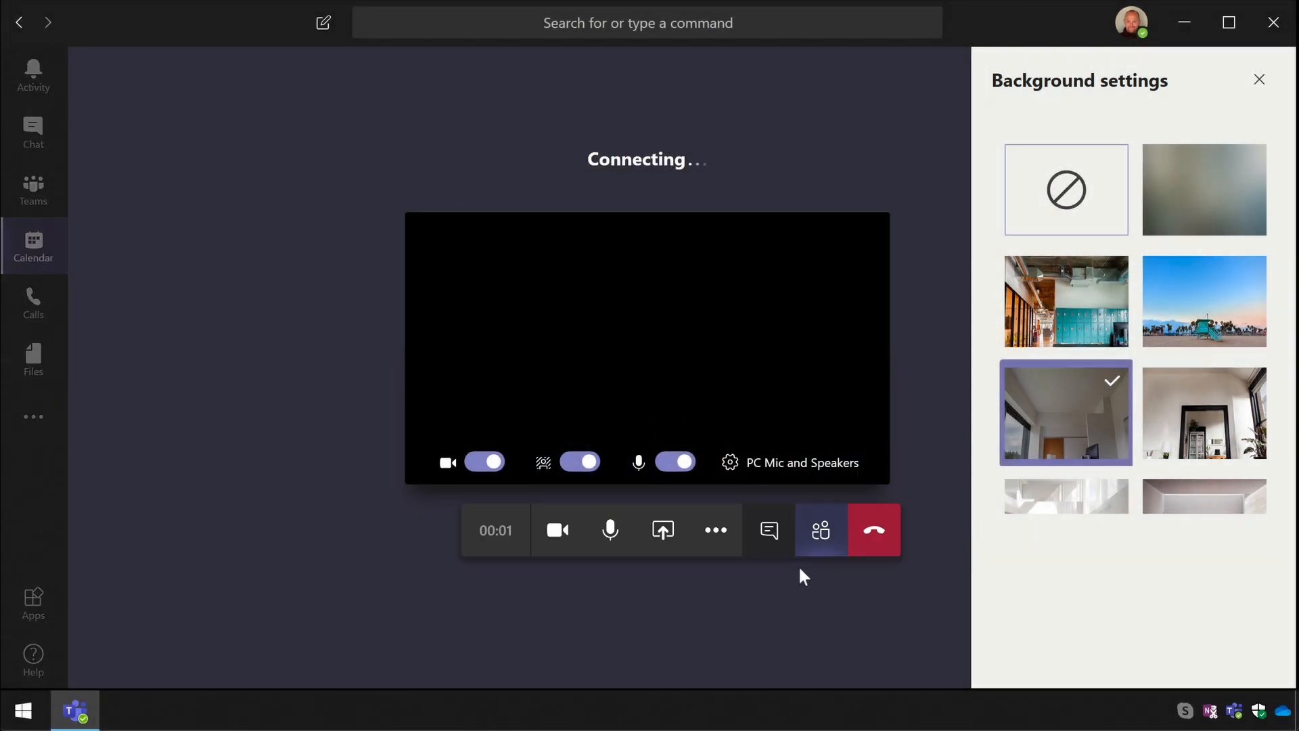
pyautogui.click(820, 530)
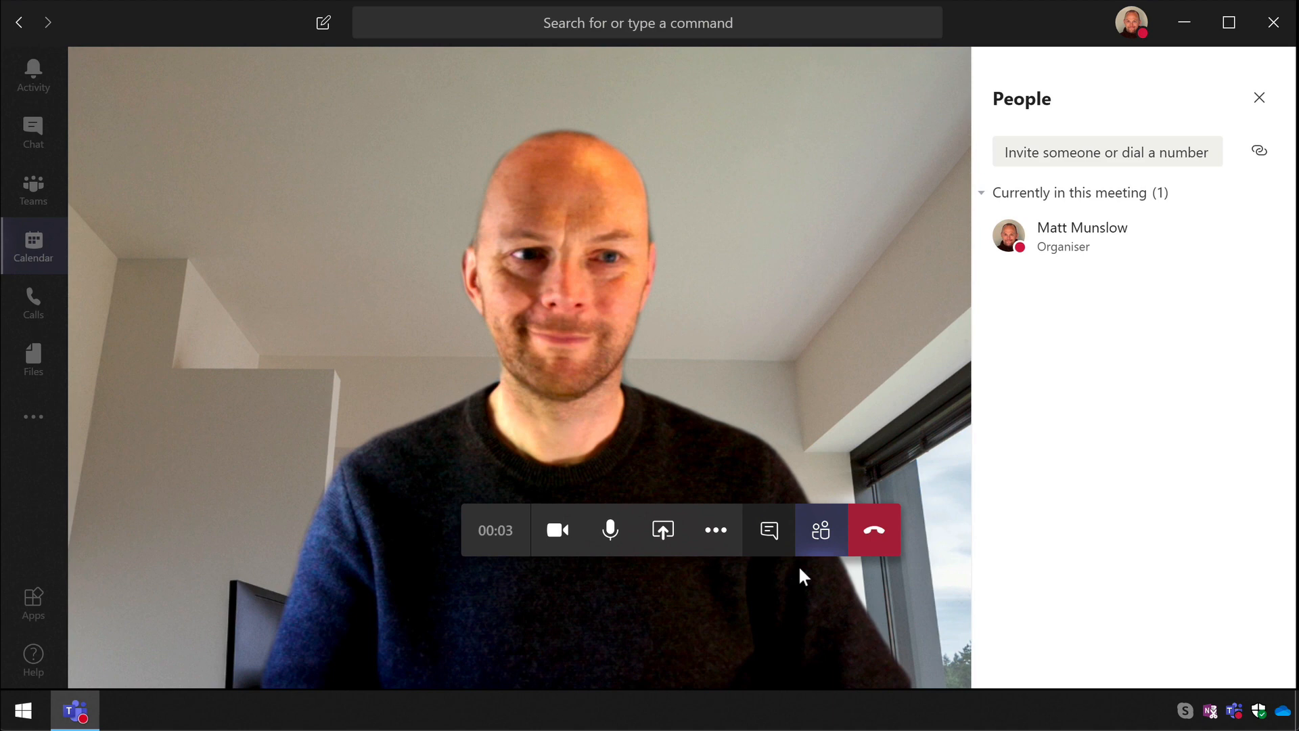
pyautogui.click(714, 529)
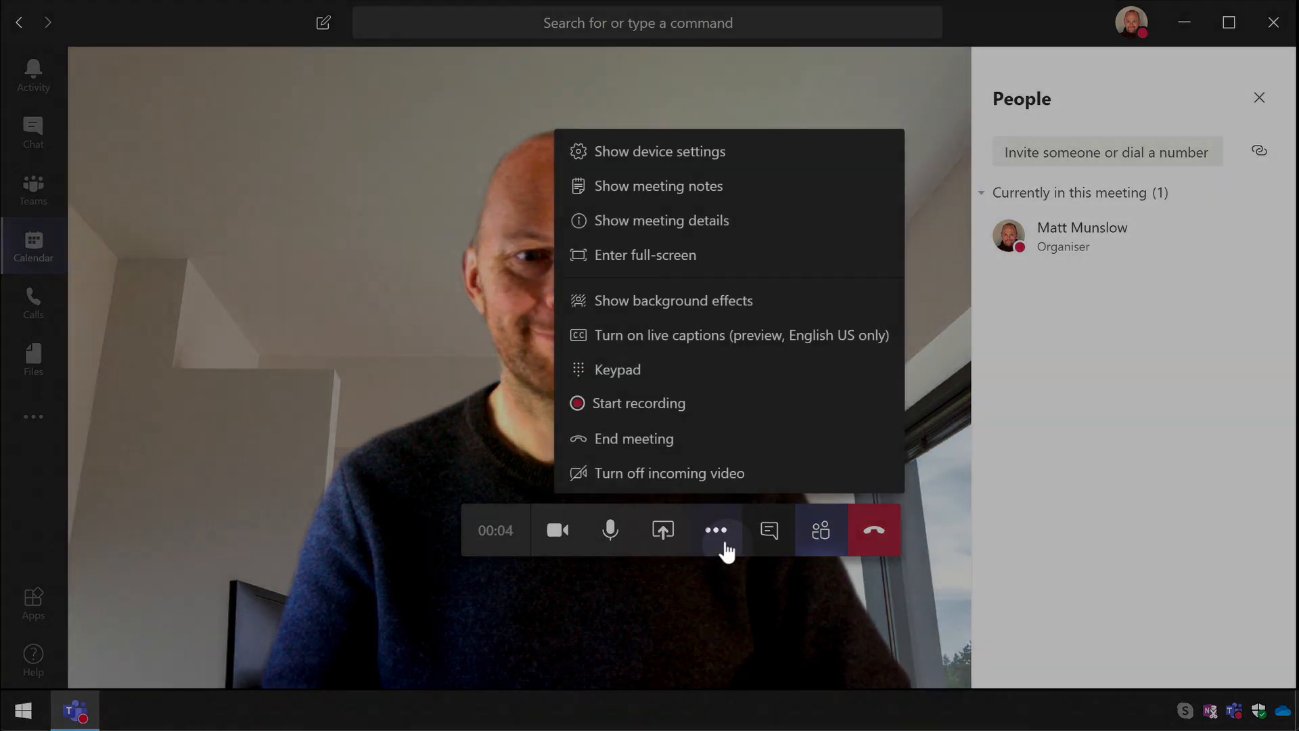
pyautogui.moveTo(675, 277)
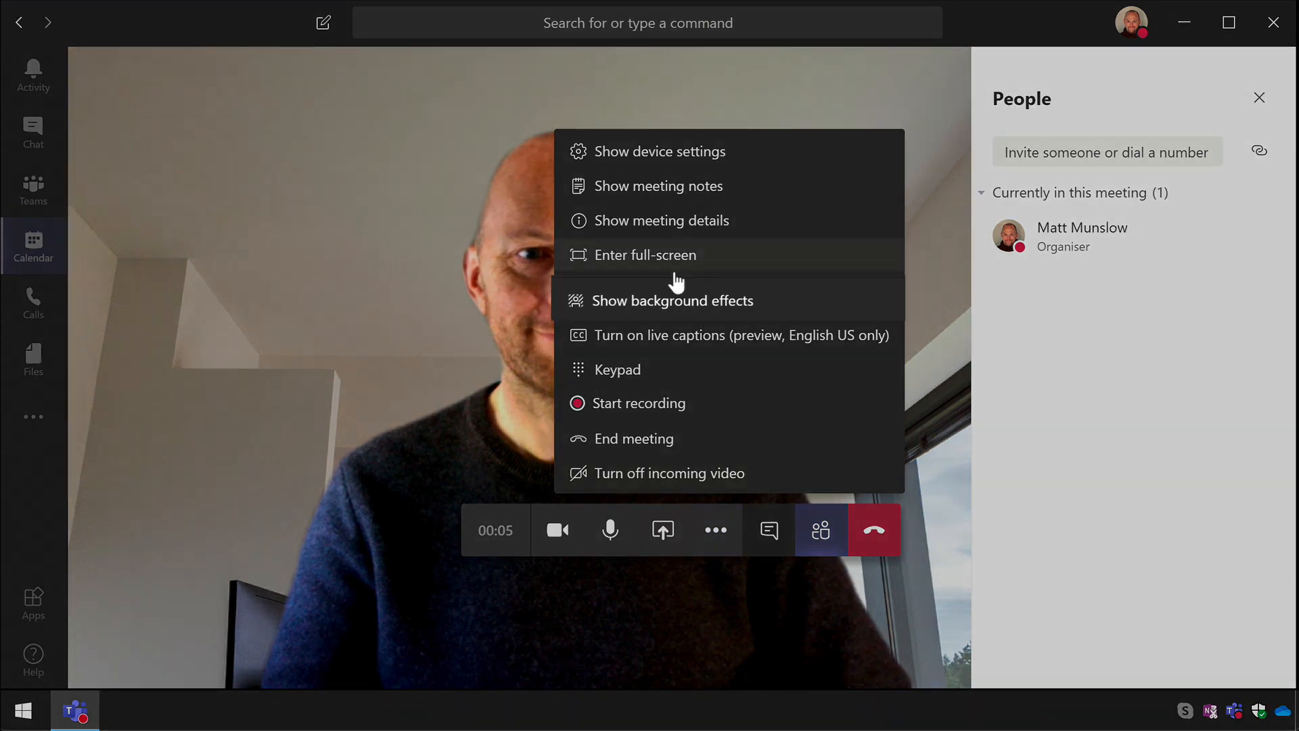
pyautogui.moveTo(796, 320)
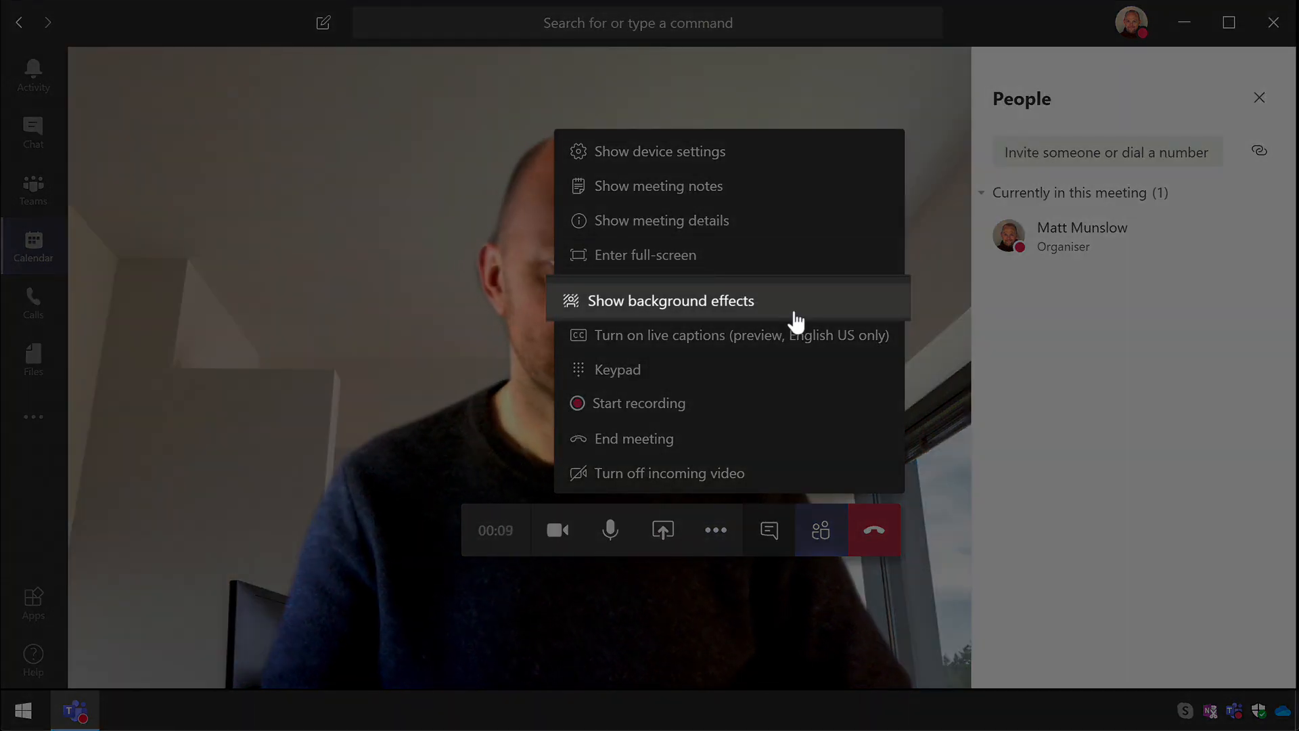
# Choose the beach sunset in the in-call background effects and preview it privately
pyautogui.click(669, 301)
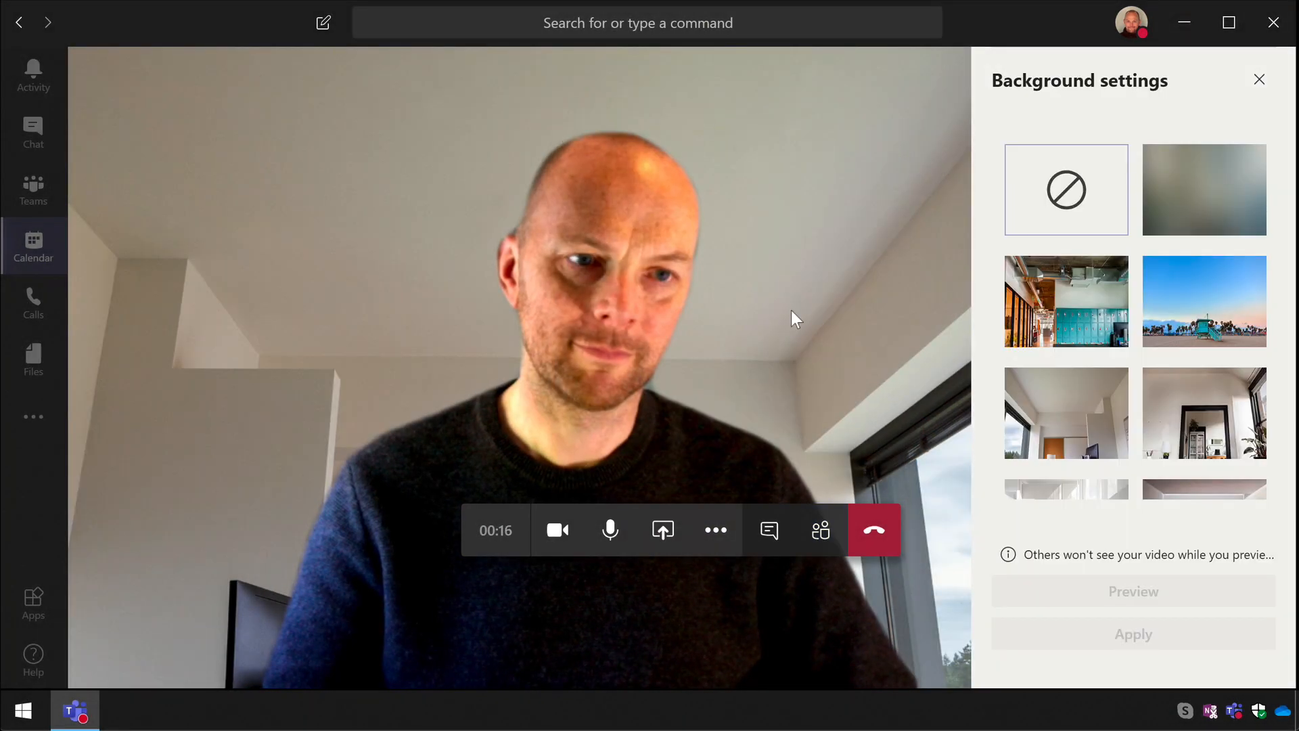
pyautogui.click(1204, 300)
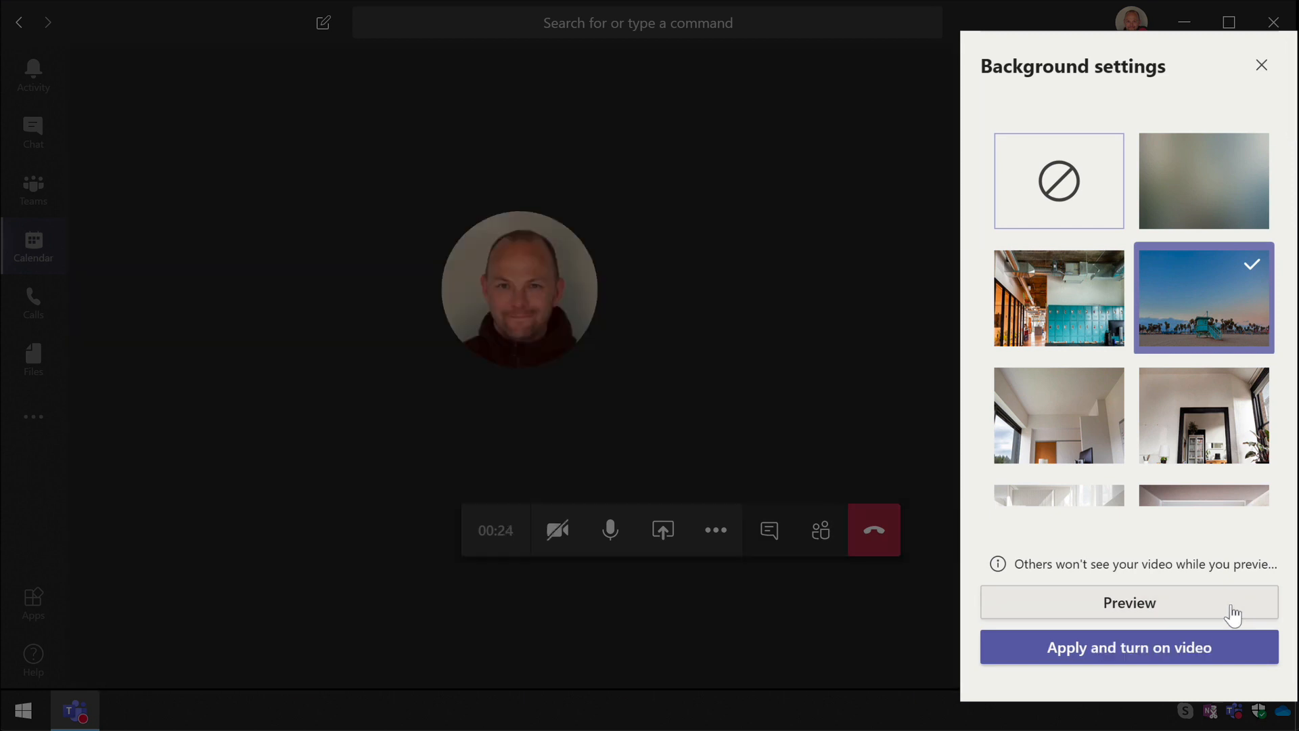
pyautogui.click(1128, 602)
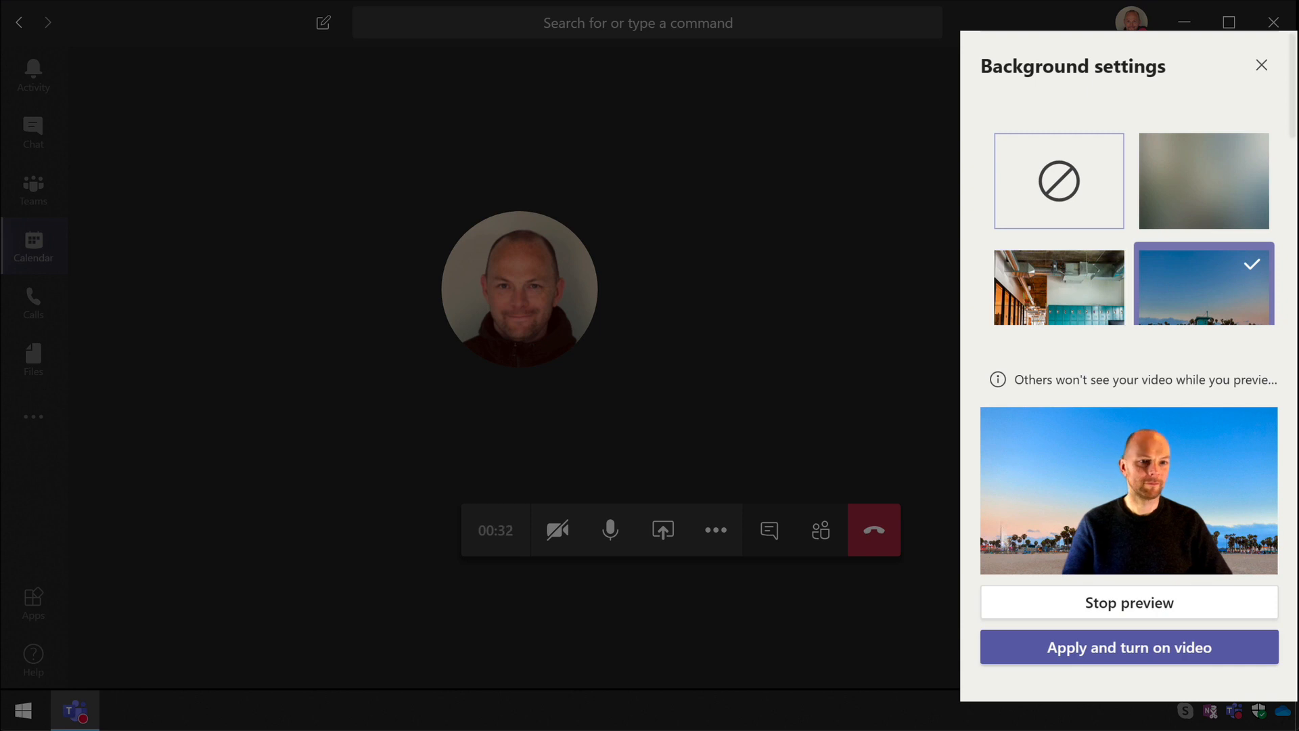
# Apply the beach background with video on and close the background settings
pyautogui.click(1127, 602)
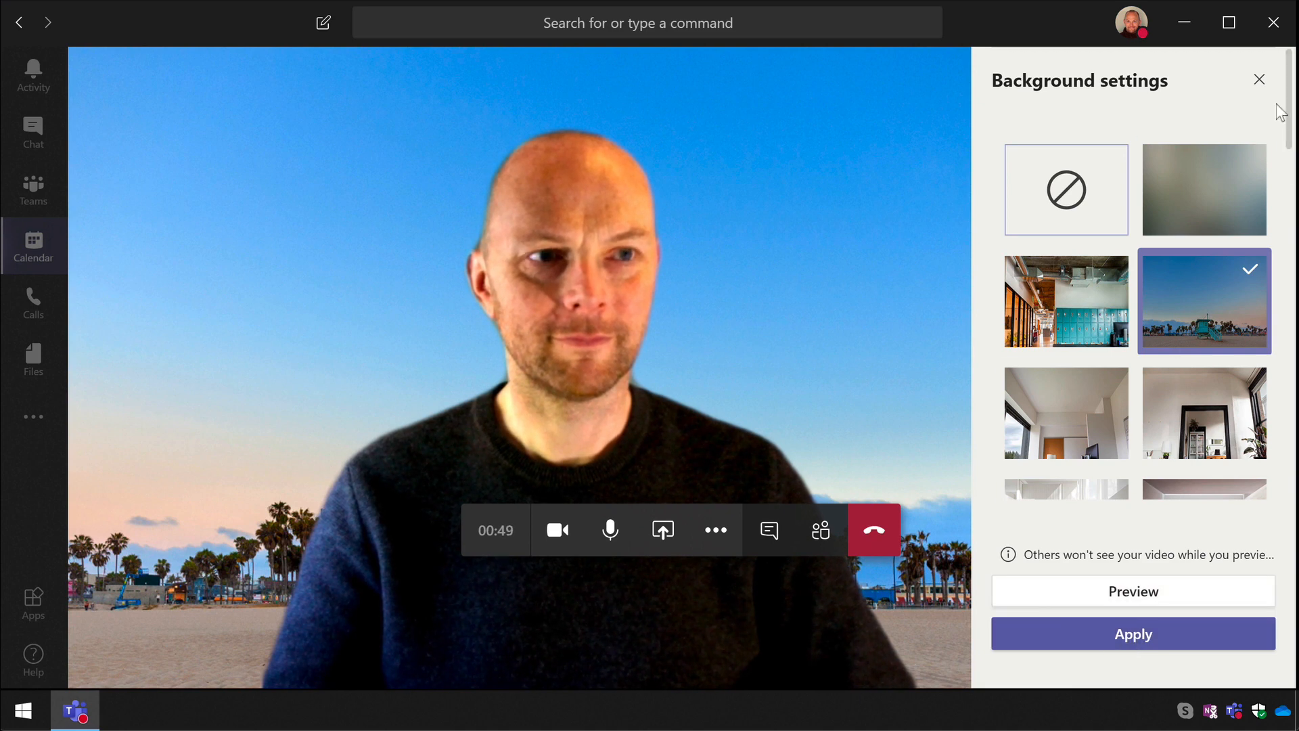
pyautogui.click(1258, 80)
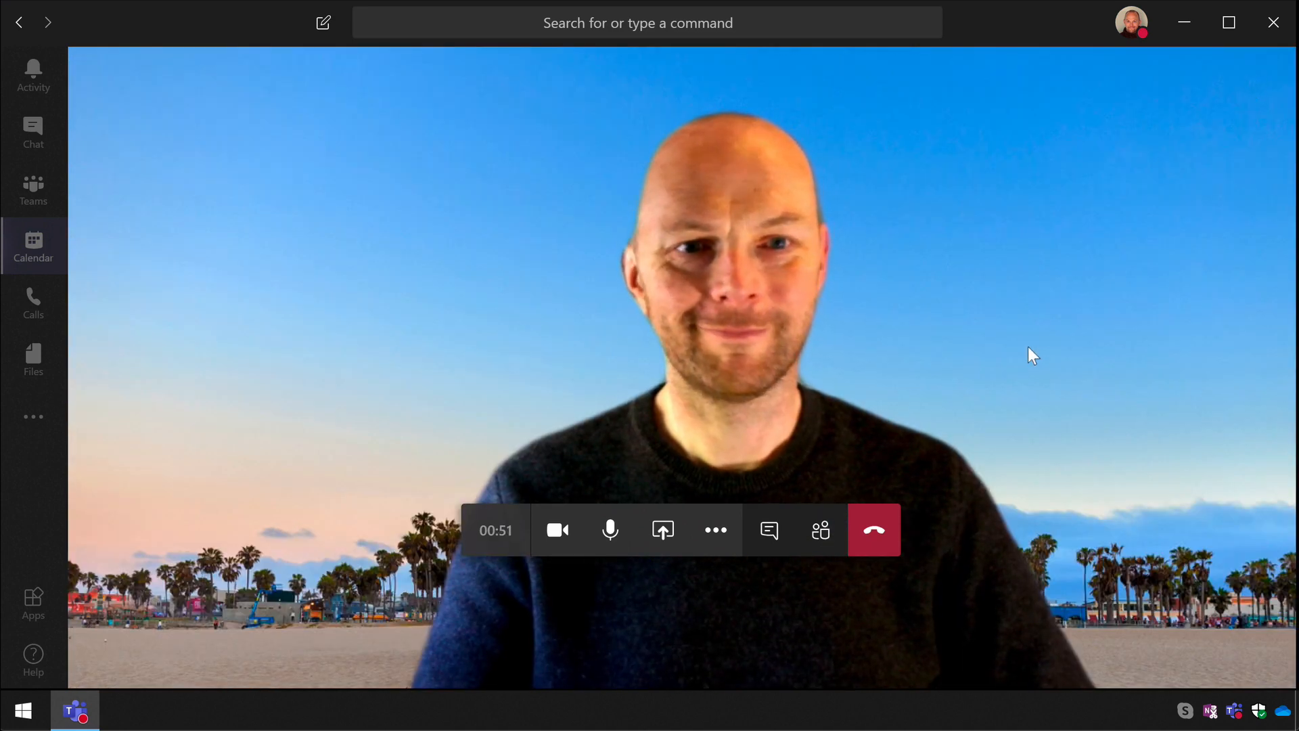